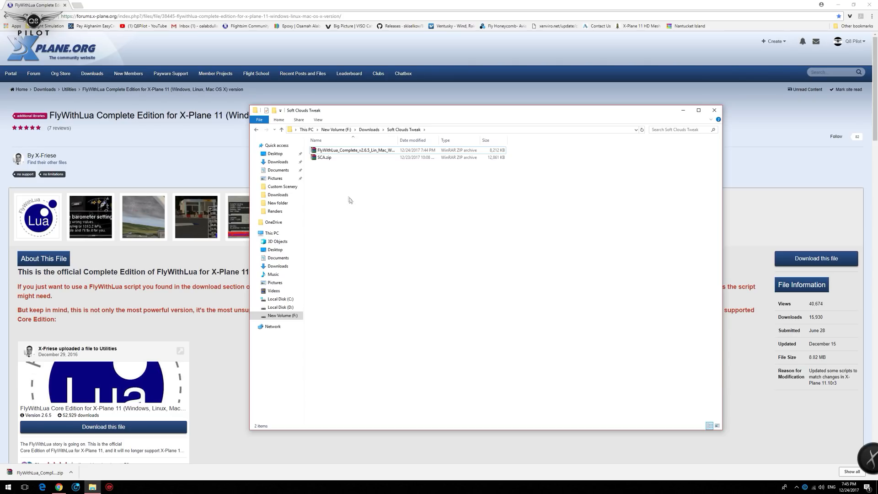
# Extract the FlyWithLua zip here and delete 'please read the manual.lua' from its Scripts folder
pyautogui.rightClick(352, 150)
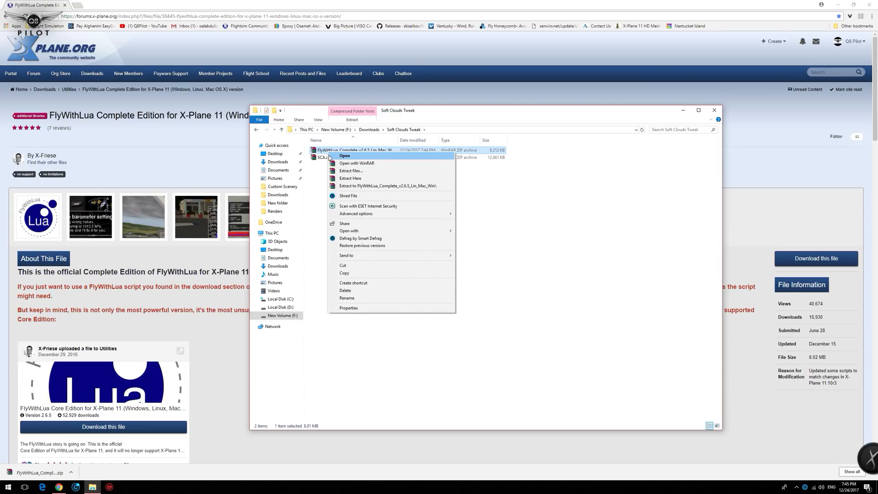
pyautogui.click(336, 178)
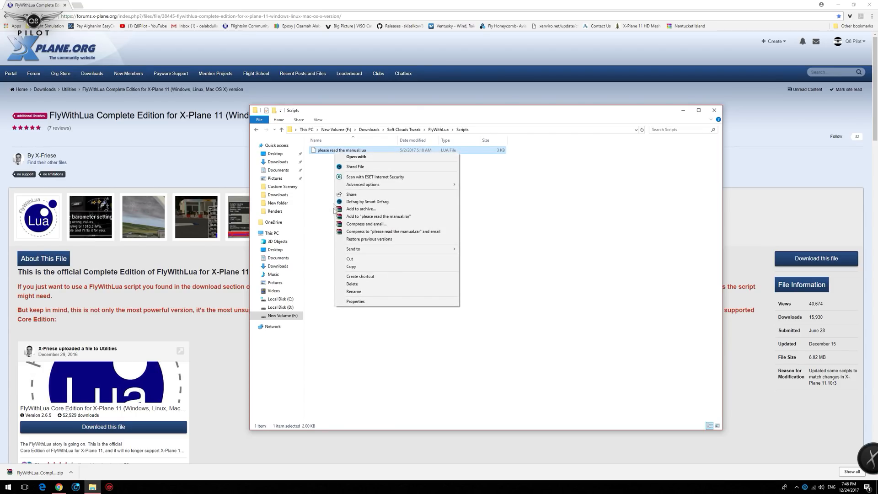
pyautogui.click(353, 283)
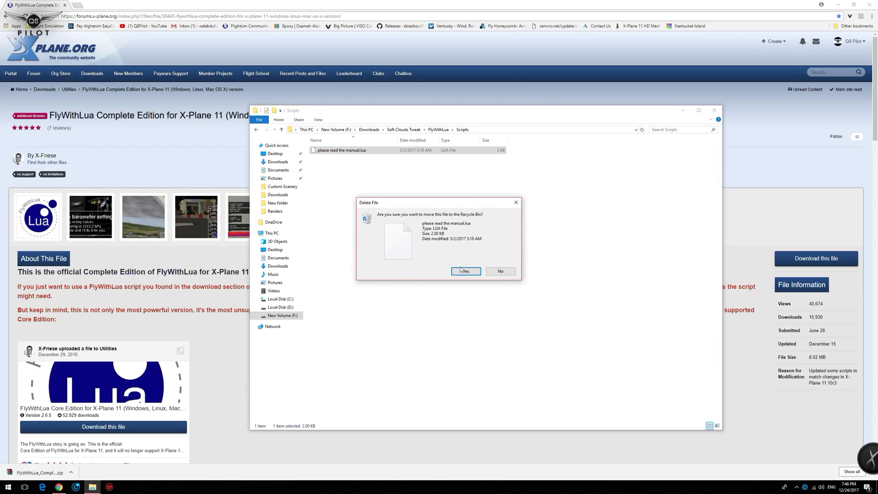
pyautogui.click(465, 271)
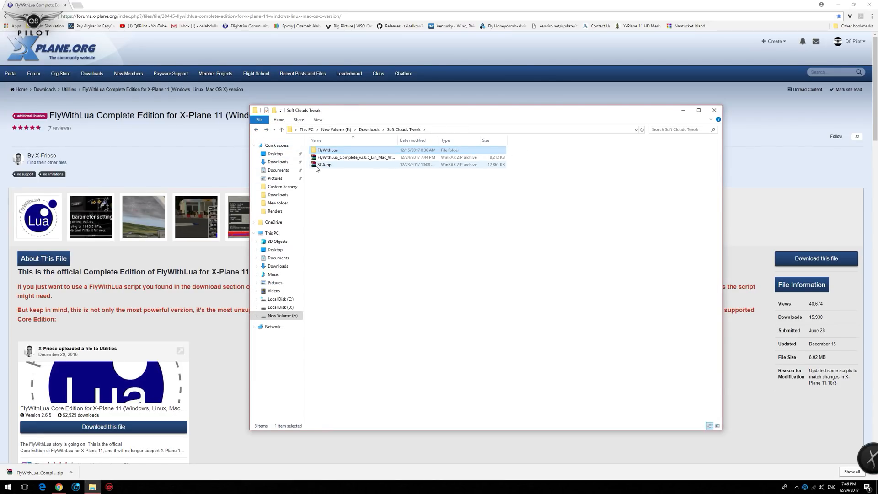
pyautogui.moveTo(321, 168)
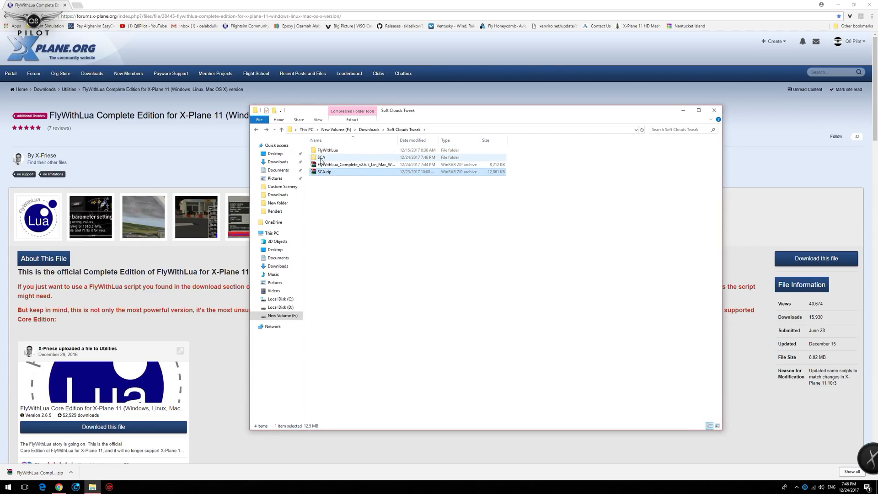
# Enter the extracted SCA folder showing clouds, skycolors, instructions and SCA.lua
pyautogui.doubleClick(321, 158)
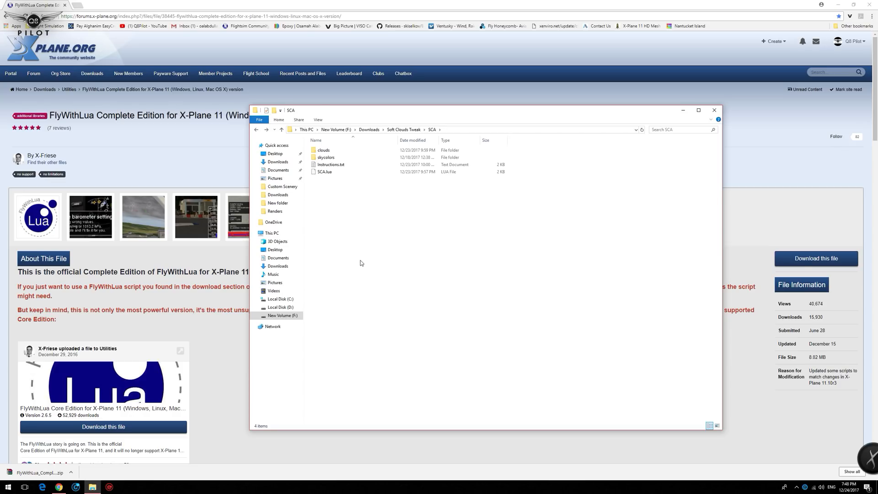
pyautogui.moveTo(326, 158)
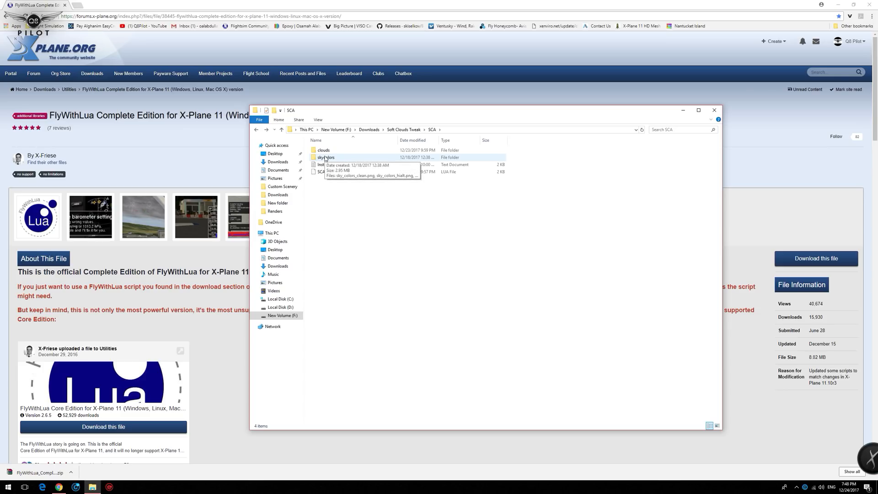
# Copy the skycolors folder into D:\X-Plane 11\Resources\bitmaps
pyautogui.rightClick(325, 157)
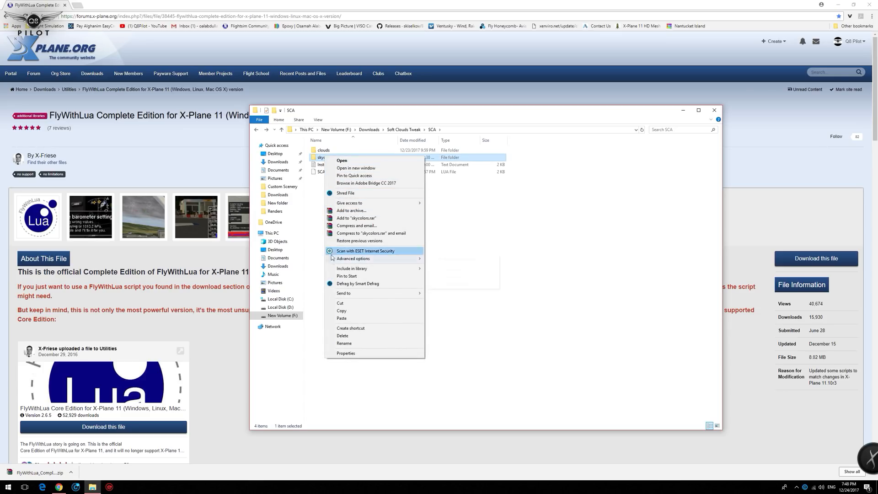
pyautogui.click(278, 307)
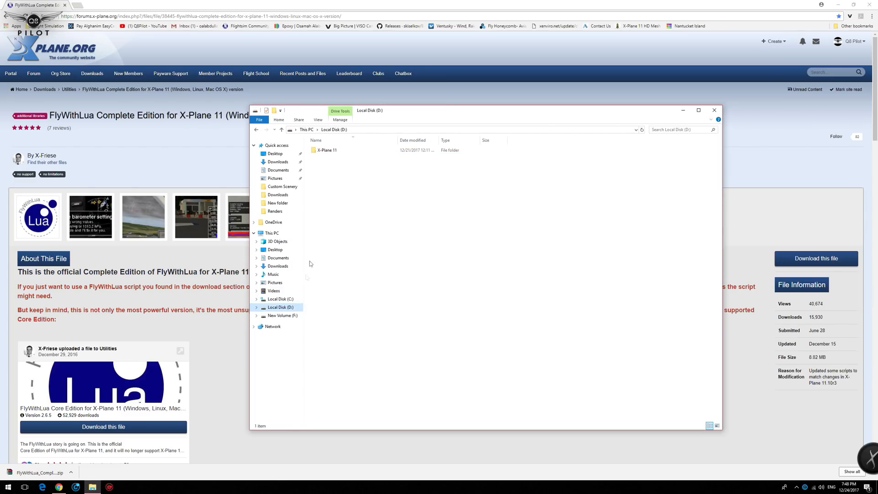
pyautogui.doubleClick(326, 150)
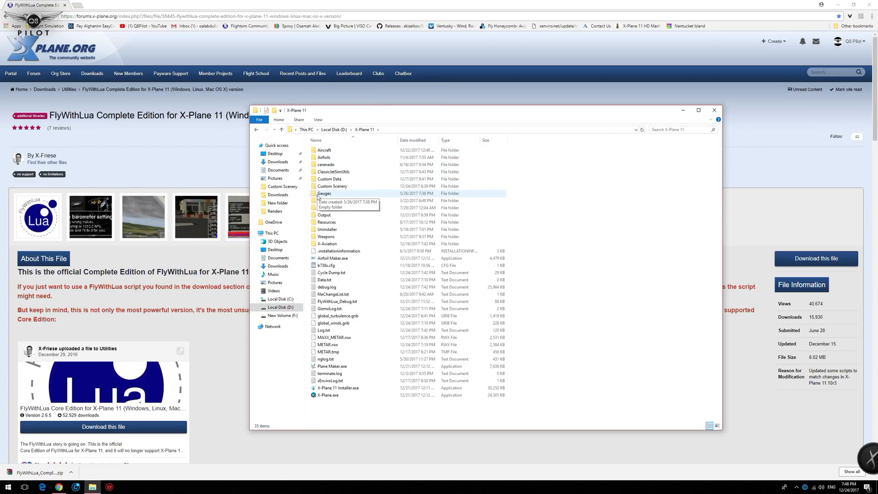
pyautogui.doubleClick(326, 221)
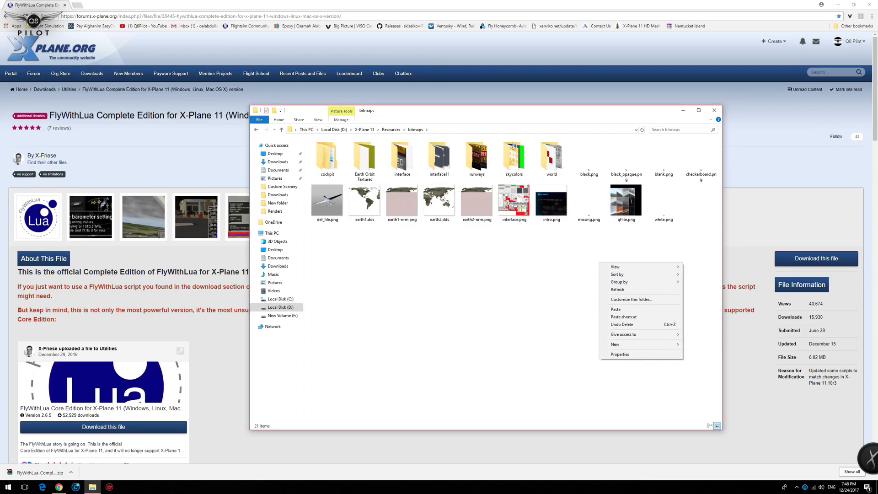
pyautogui.moveTo(507, 160)
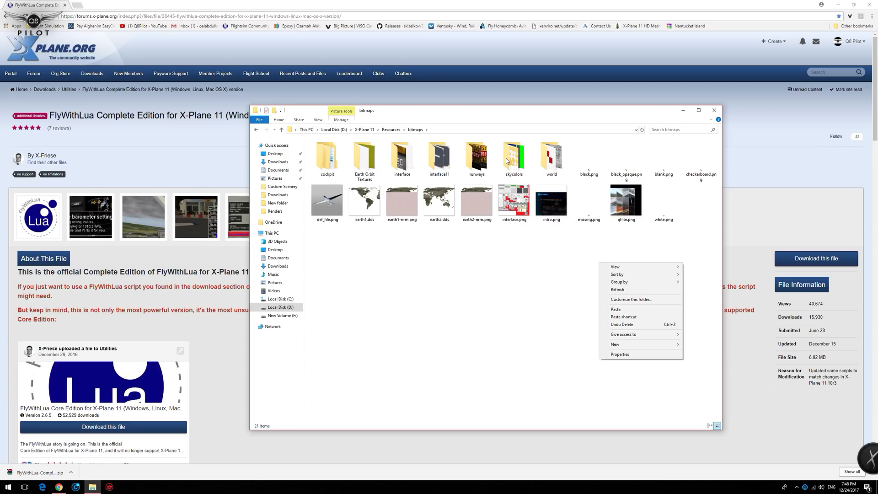
pyautogui.moveTo(595, 192)
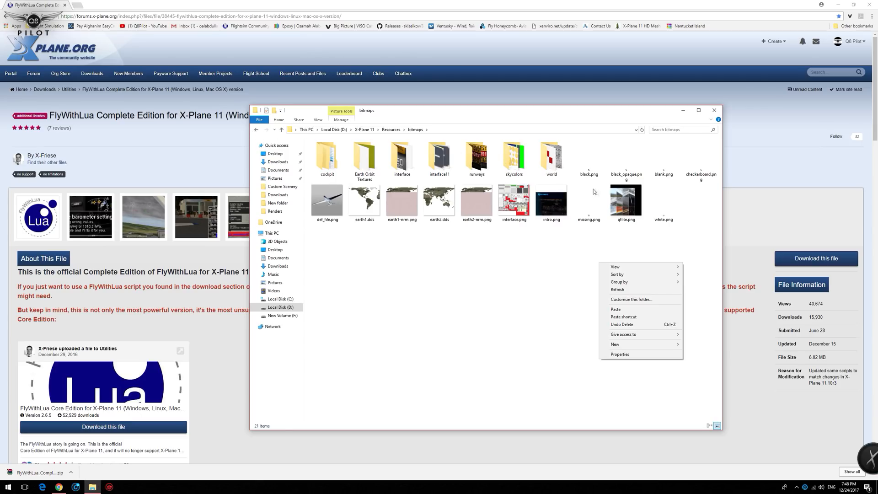
pyautogui.click(257, 132)
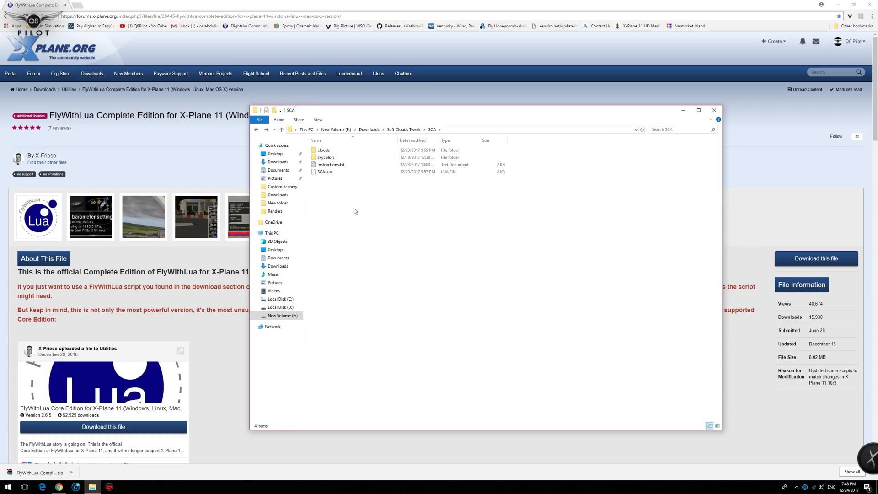
# Take the clouds folder over to X-Plane 11's Resources bitmaps folder
pyautogui.click(324, 150)
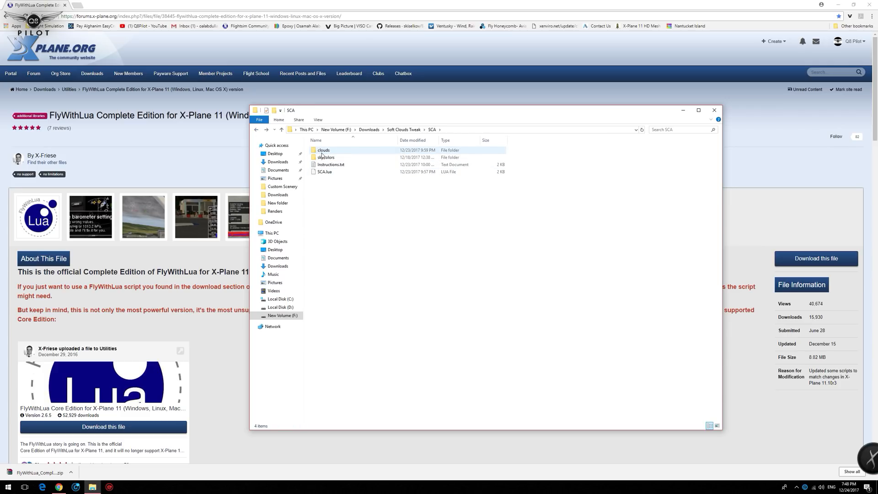
pyautogui.click(324, 150)
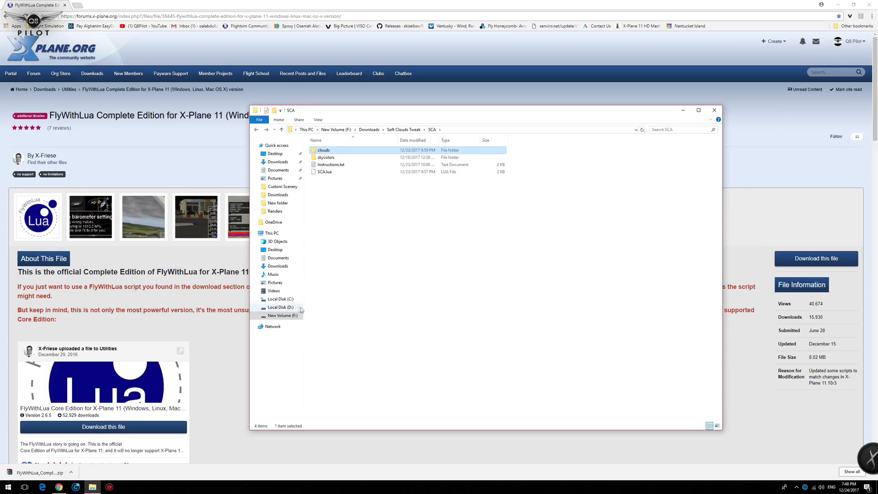
pyautogui.click(279, 307)
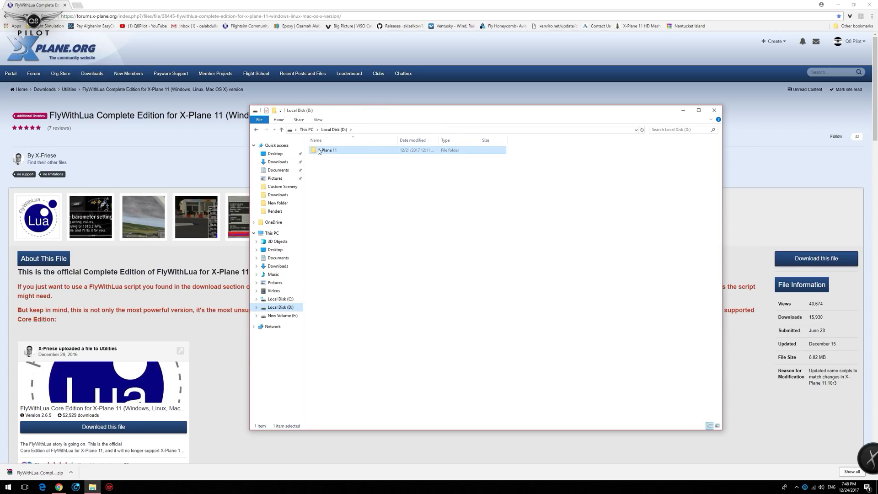
pyautogui.doubleClick(326, 150)
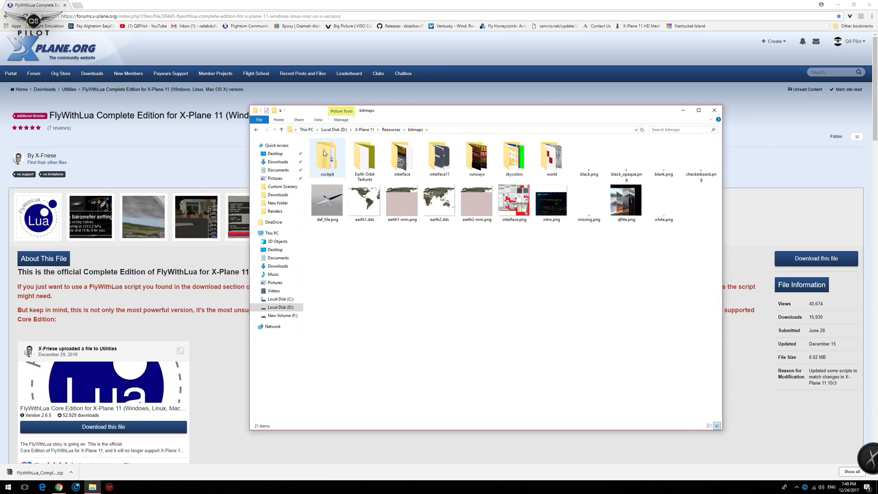
pyautogui.doubleClick(550, 156)
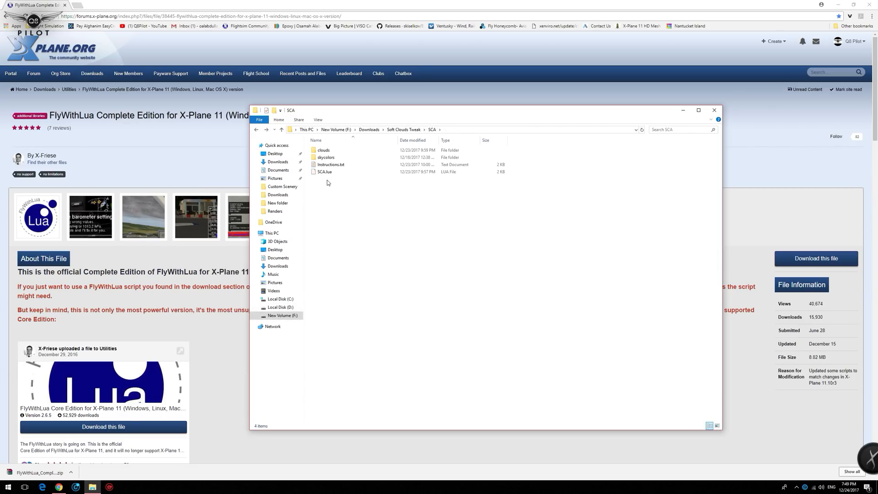
pyautogui.moveTo(325, 173)
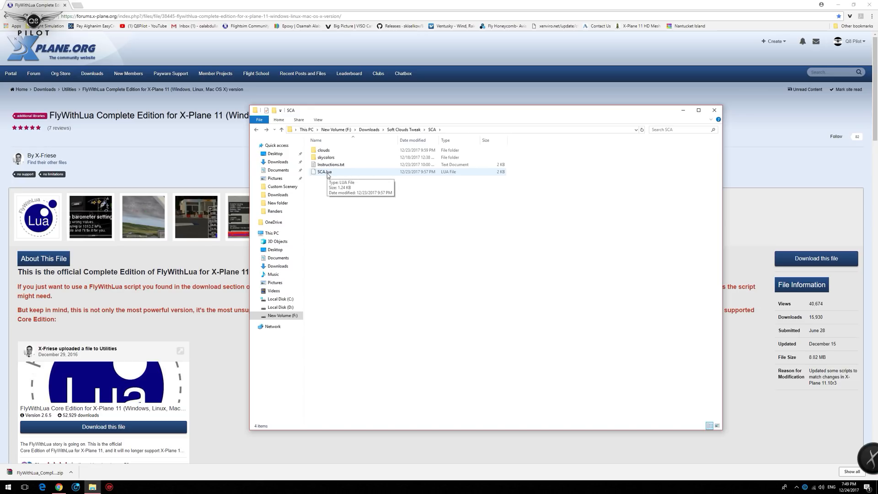
# Copy SCA.lua into the downloaded FlyWithLua Scripts folder and return to Soft Clouds Tweak
pyautogui.rightClick(324, 172)
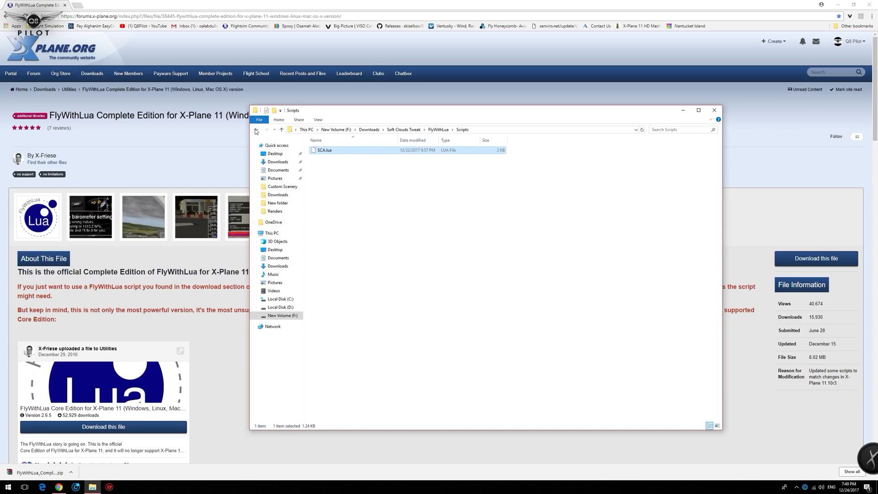
pyautogui.click(256, 129)
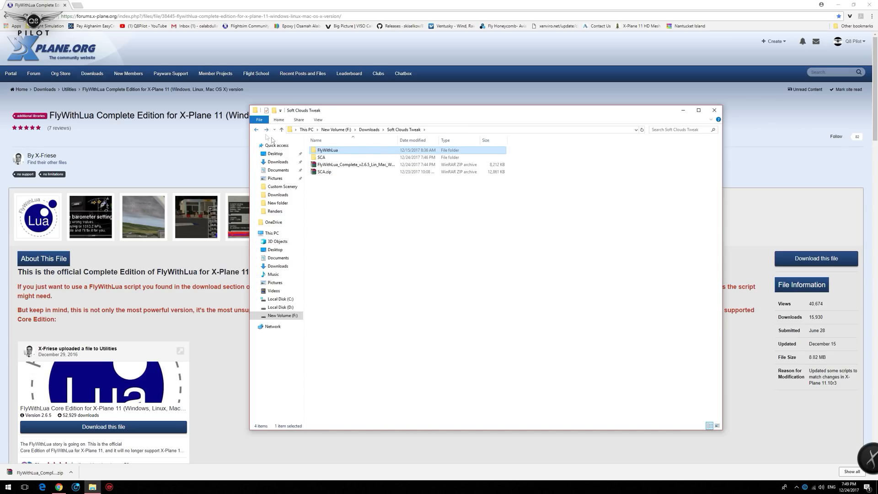
pyautogui.moveTo(344, 150)
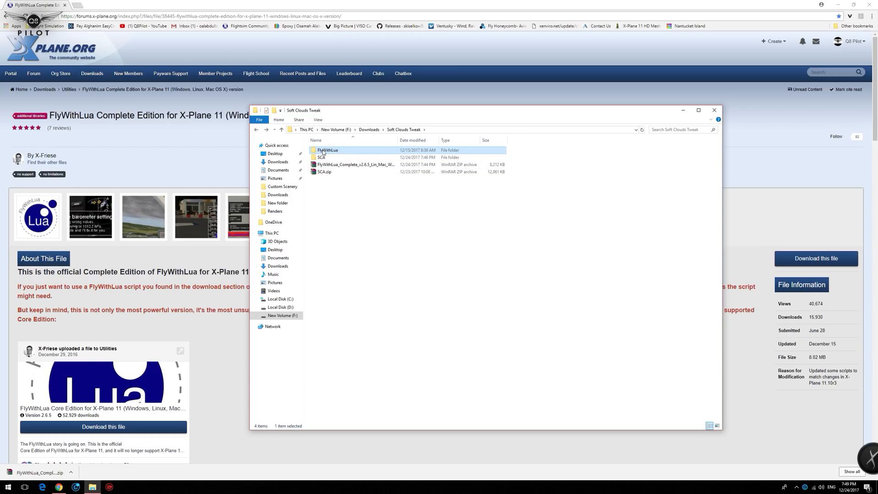
pyautogui.moveTo(320, 153)
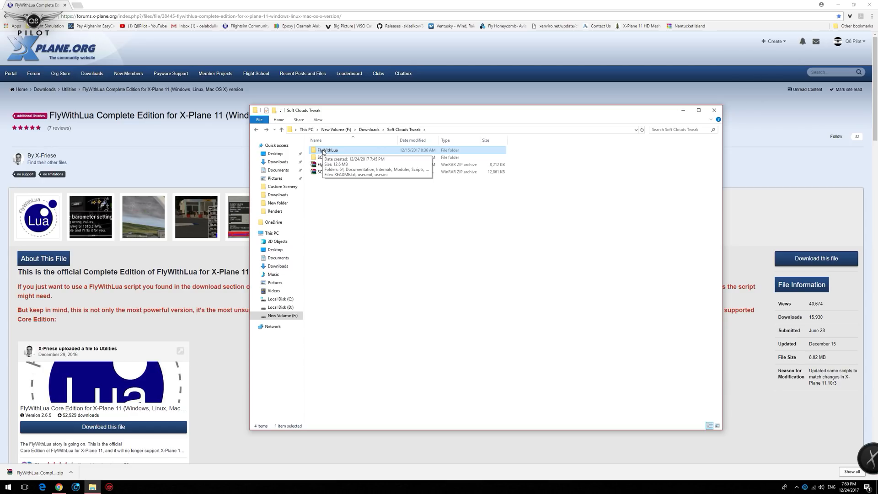
# Copy the FlyWithLua folder into D:\X-Plane 11\Resources\plugins
pyautogui.rightClick(330, 150)
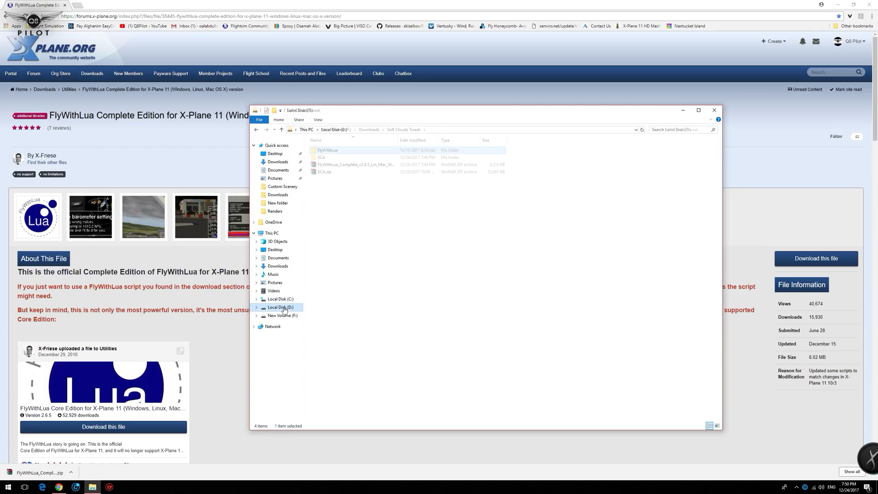
pyautogui.click(280, 307)
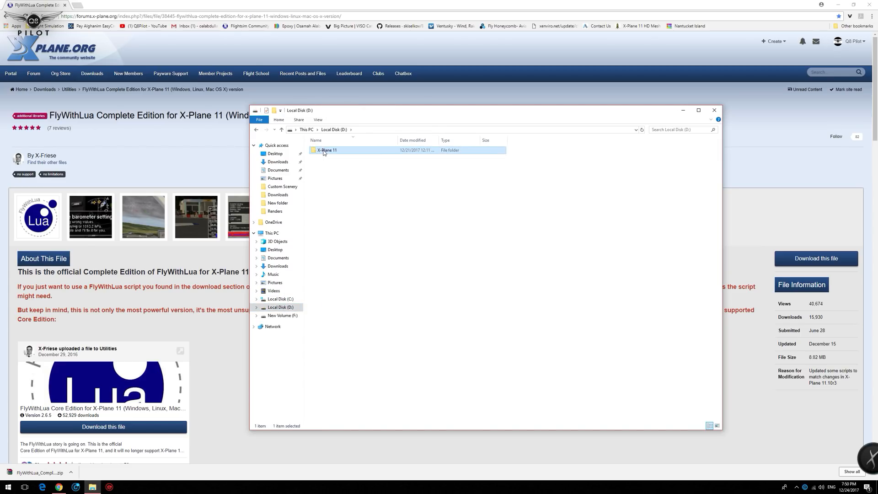
pyautogui.doubleClick(326, 150)
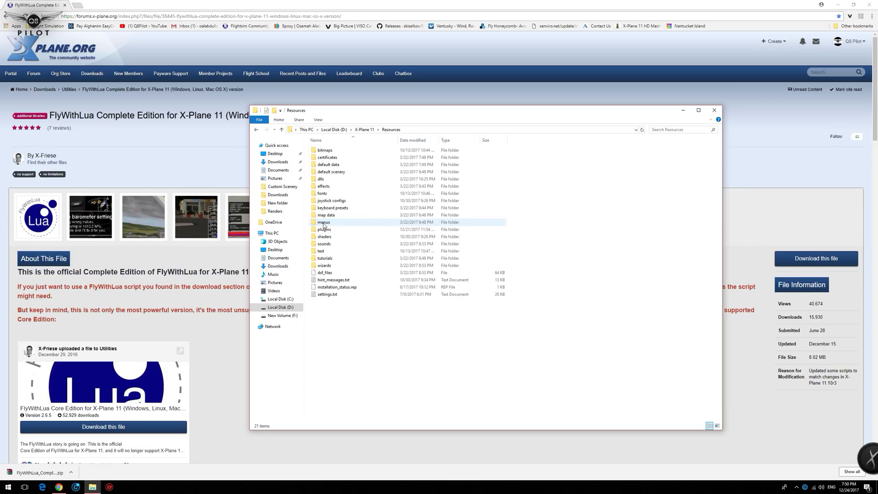
pyautogui.doubleClick(323, 229)
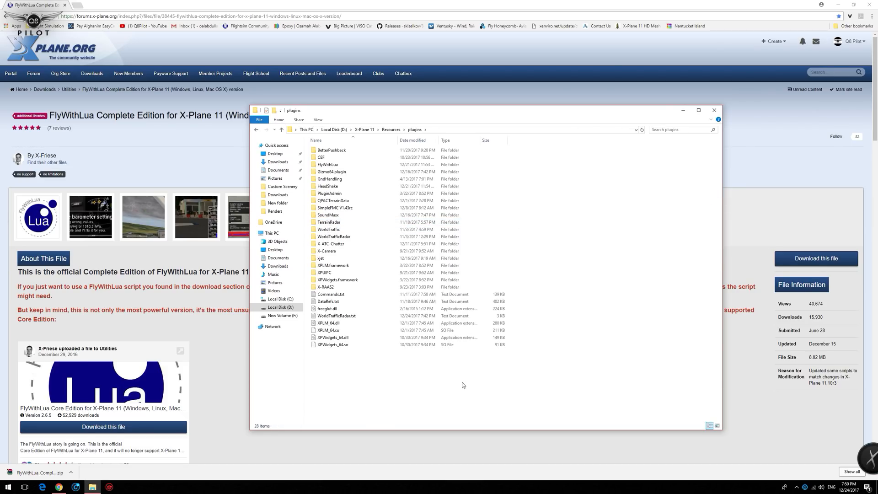
# Verify the installed FlyWithLua Scripts folder holds SCA.lua, then go back to Resources
pyautogui.click(327, 165)
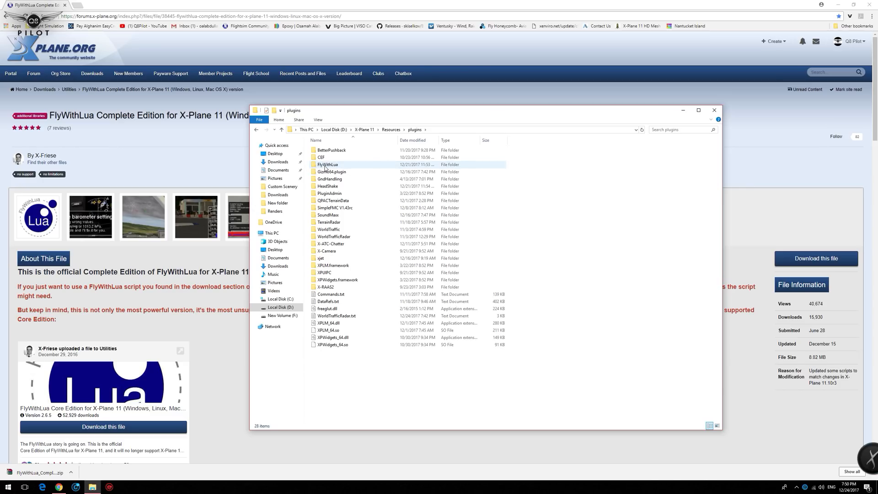
pyautogui.doubleClick(327, 164)
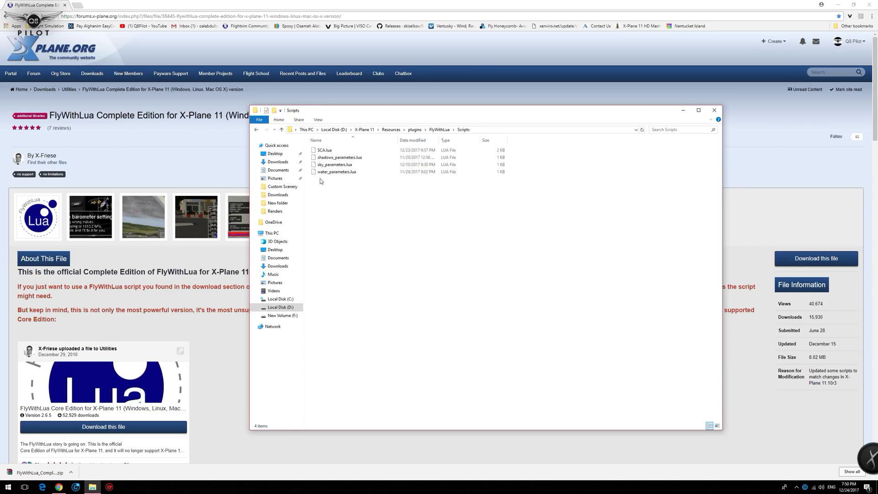
pyautogui.click(324, 150)
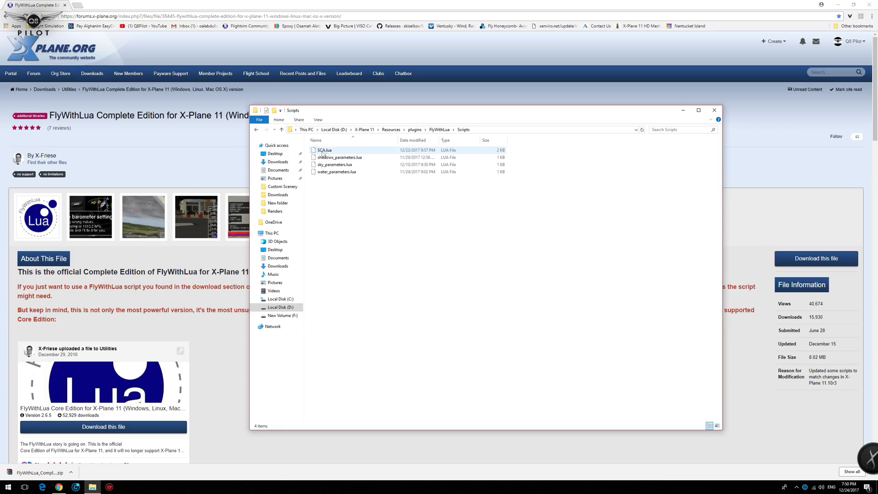
pyautogui.click(391, 130)
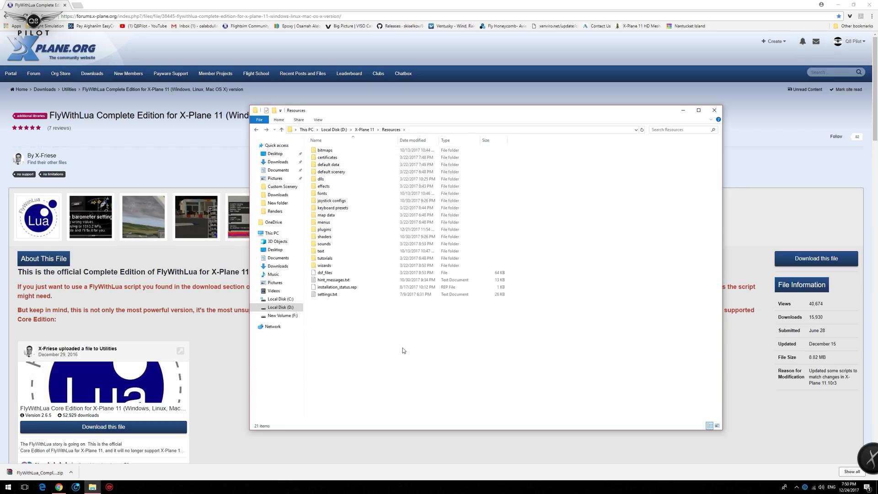